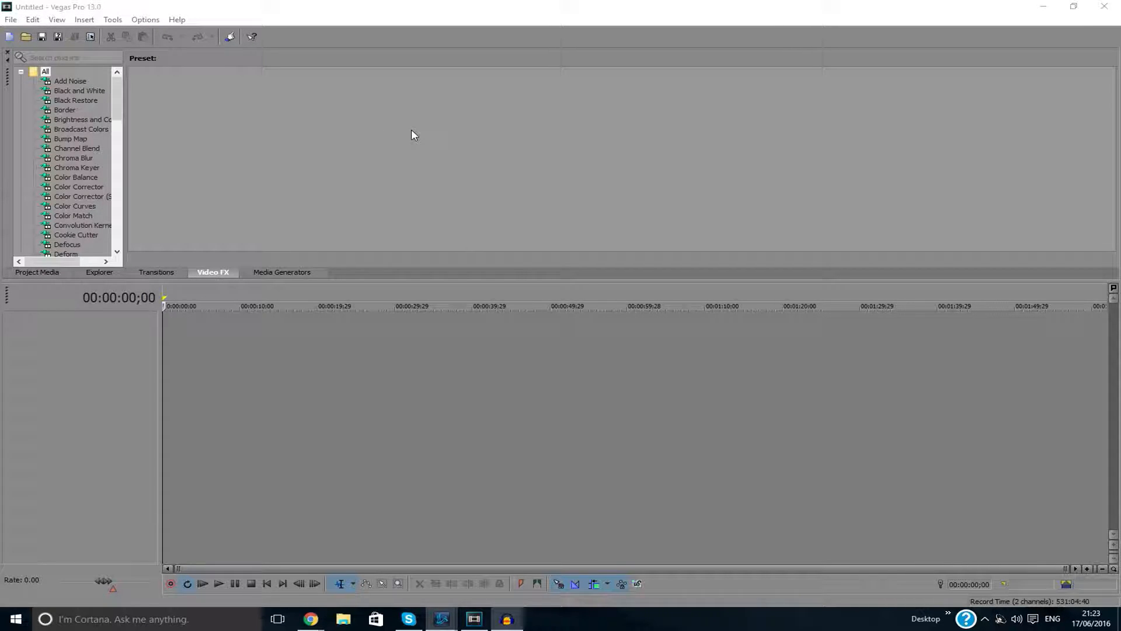
mouse_move(300, 115)
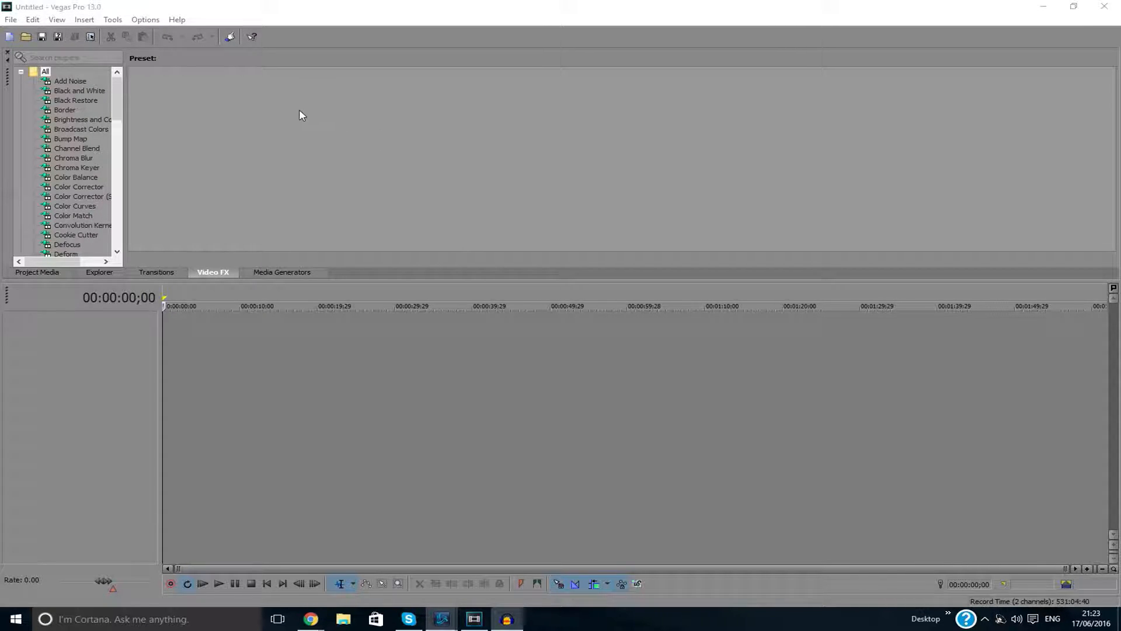
mouse_move(277, 128)
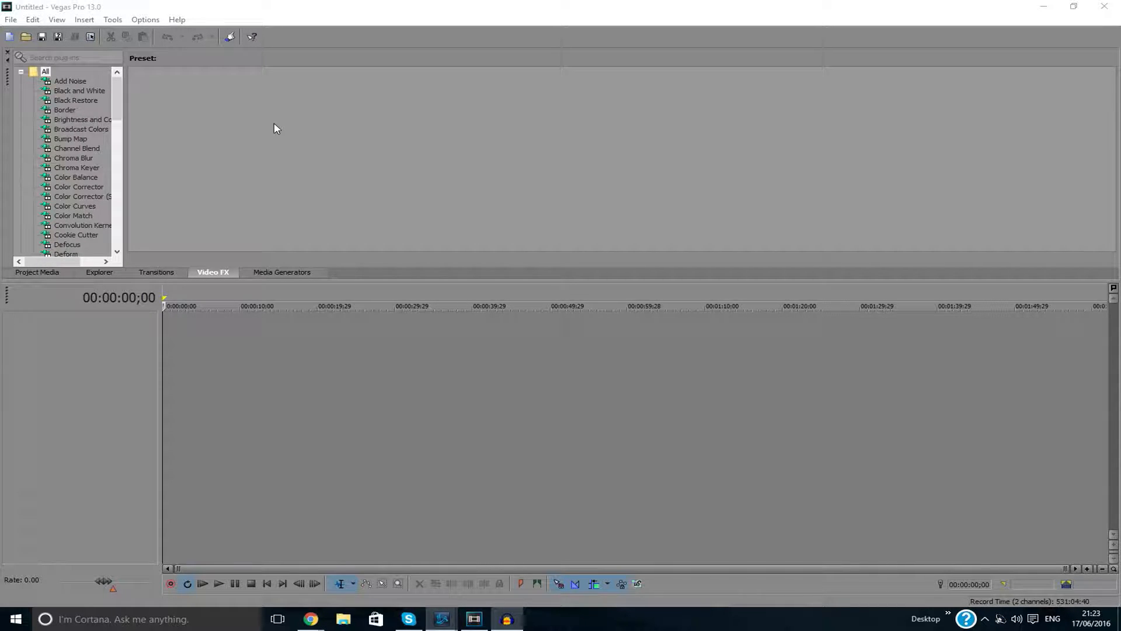
Step: Bring up the Preferences dialog from the Options menu
click(144, 20)
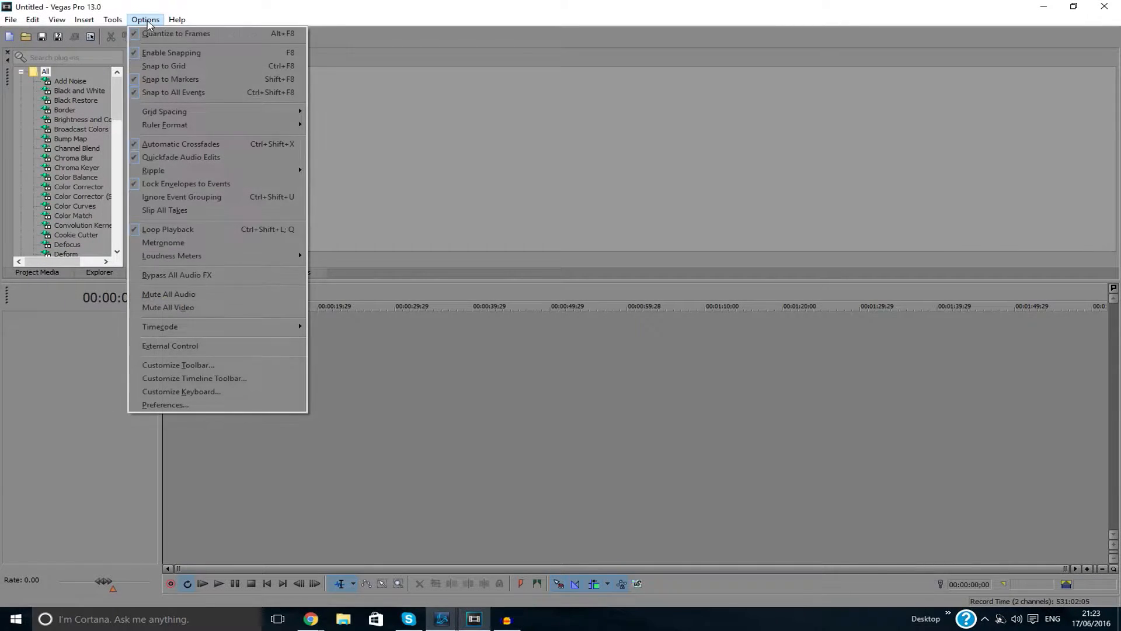
mouse_move(165, 405)
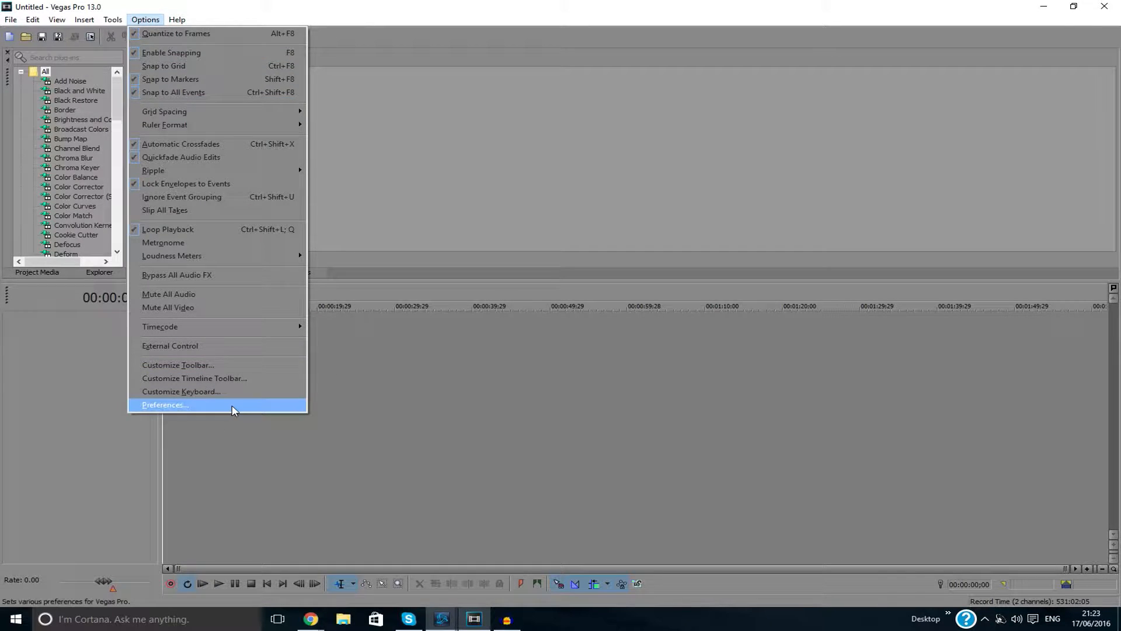
click(165, 406)
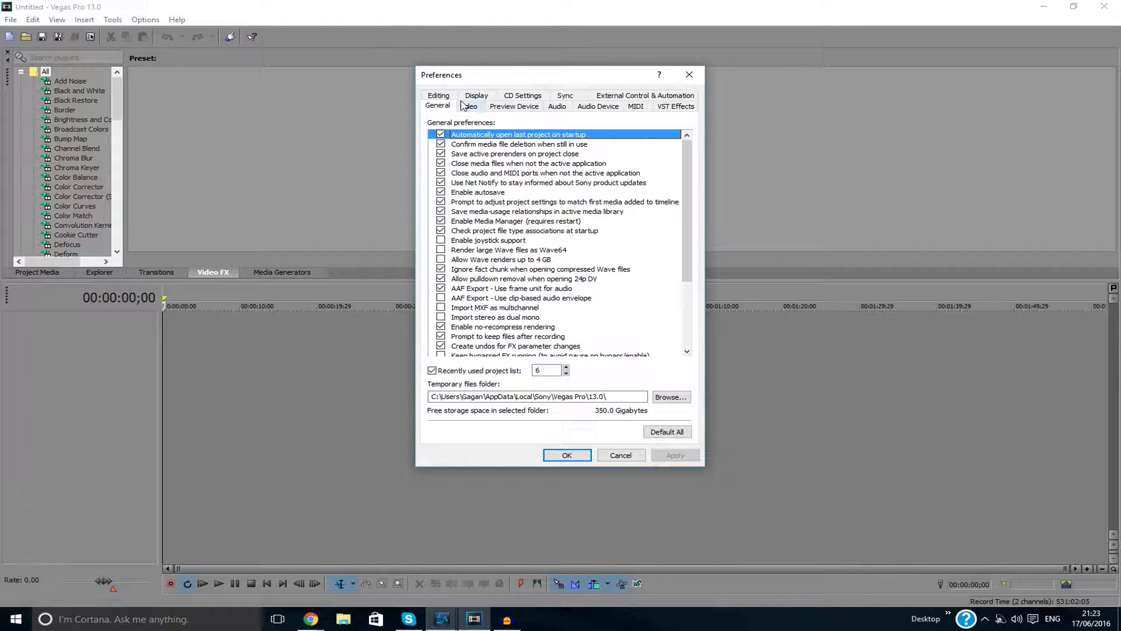
Step: Show the Video preferences and list the GPU acceleration of video processing choices
click(468, 107)
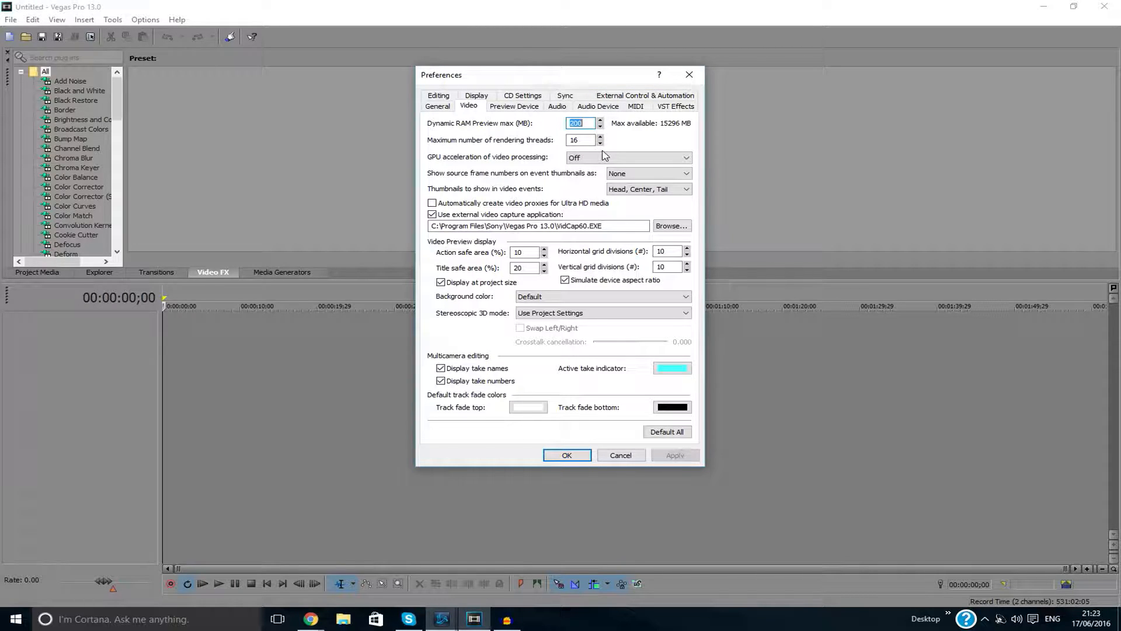
mouse_move(454, 165)
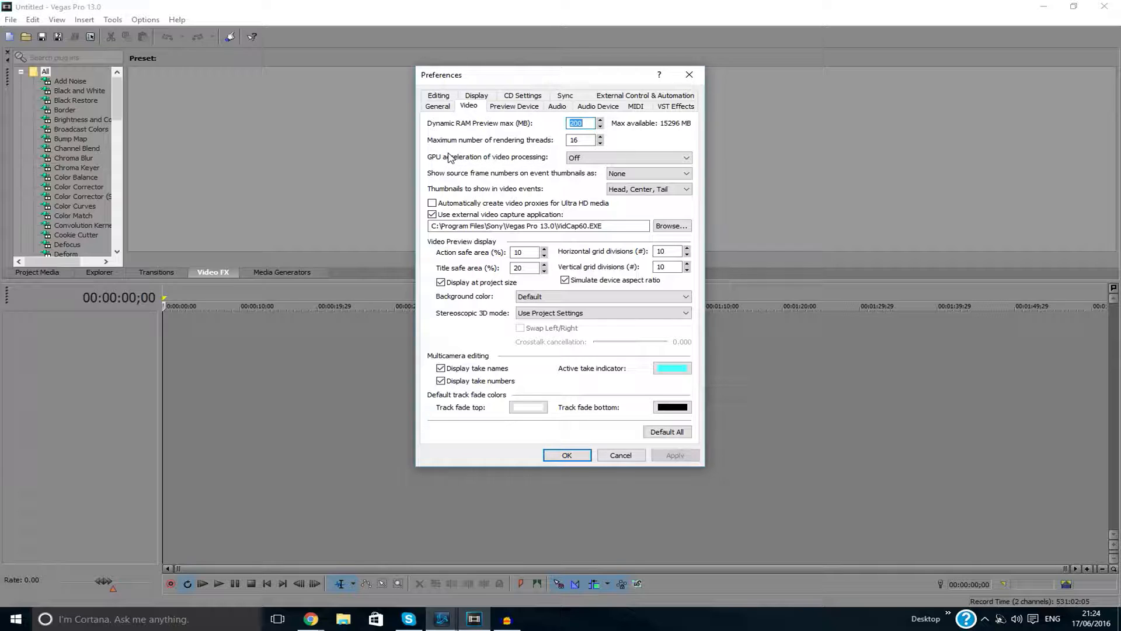
mouse_move(444, 170)
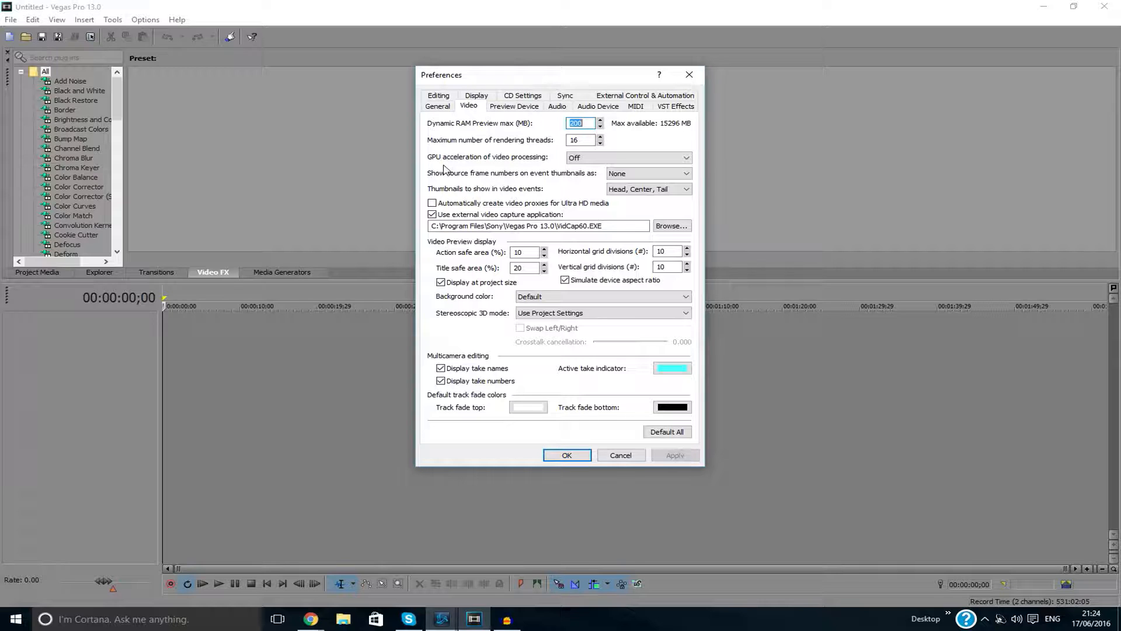
mouse_move(443, 163)
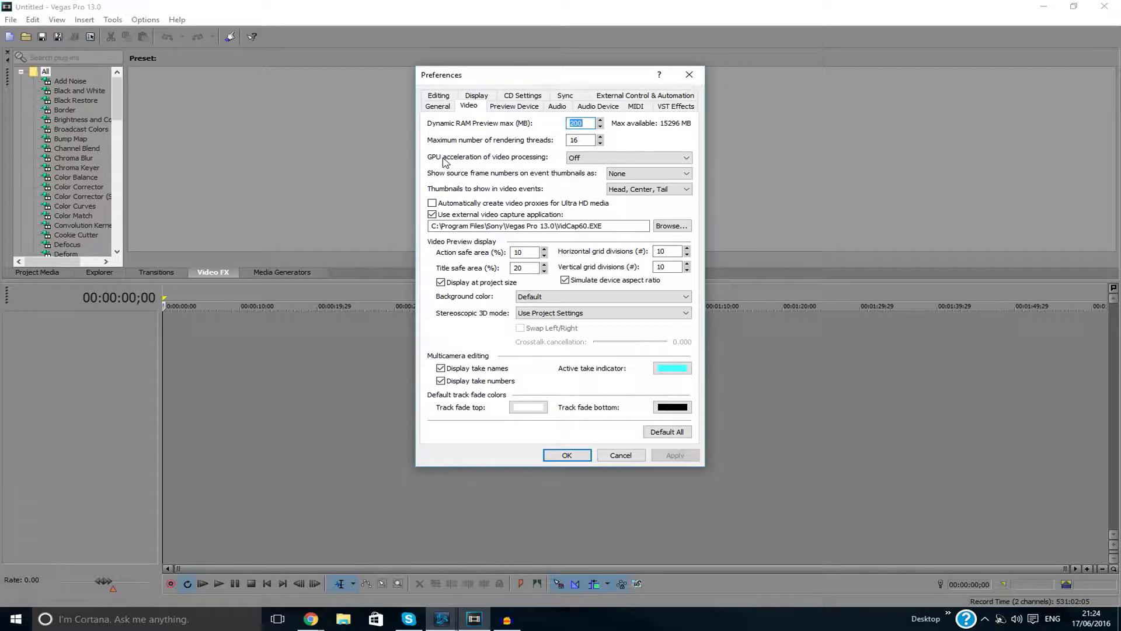
click(629, 156)
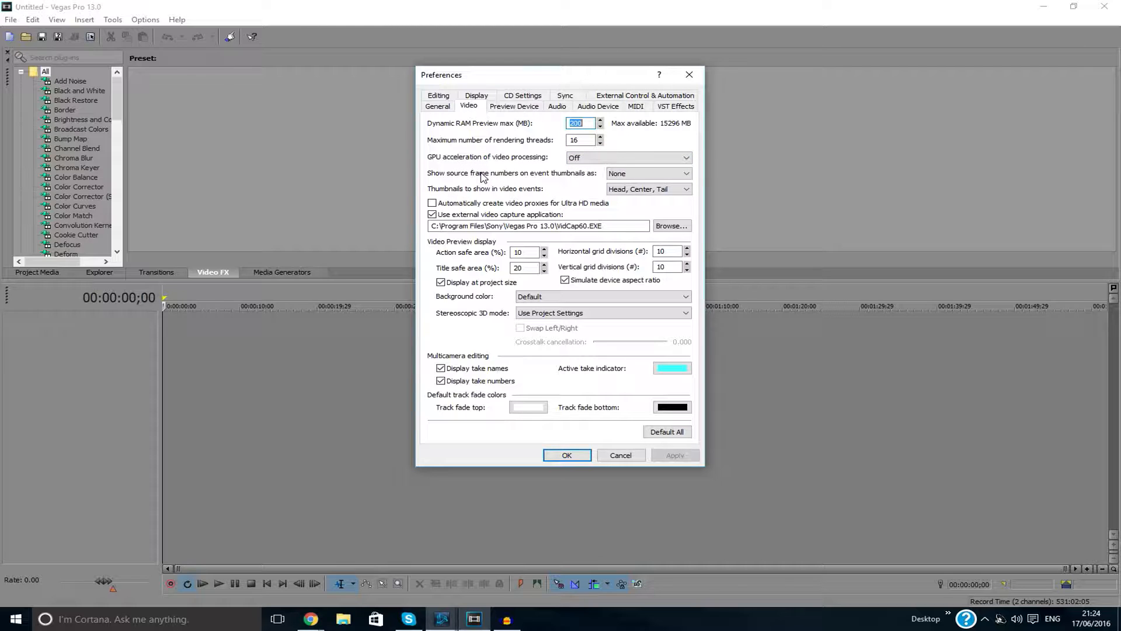
mouse_move(422, 164)
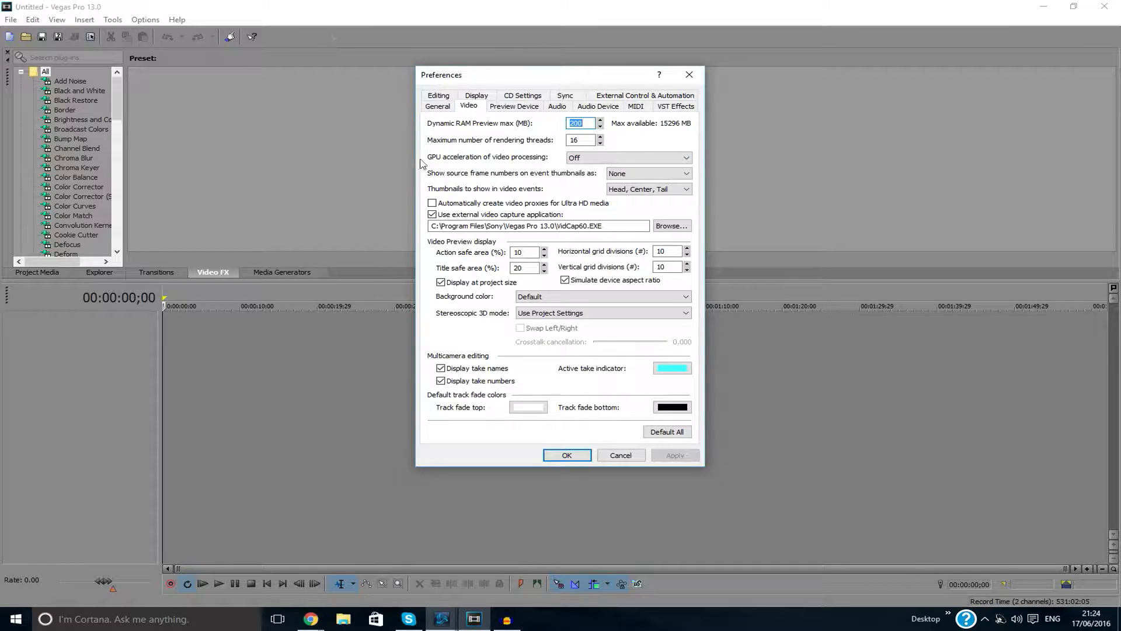
click(627, 158)
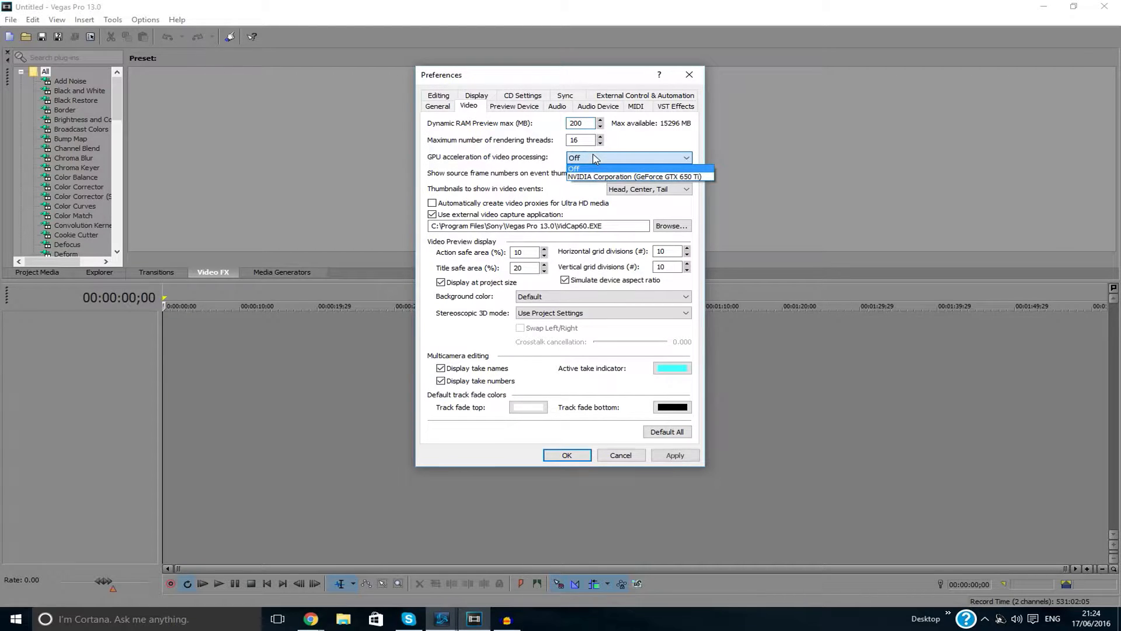
Step: Set GPU acceleration of video processing to Off, briefly checking its Help topic
click(635, 176)
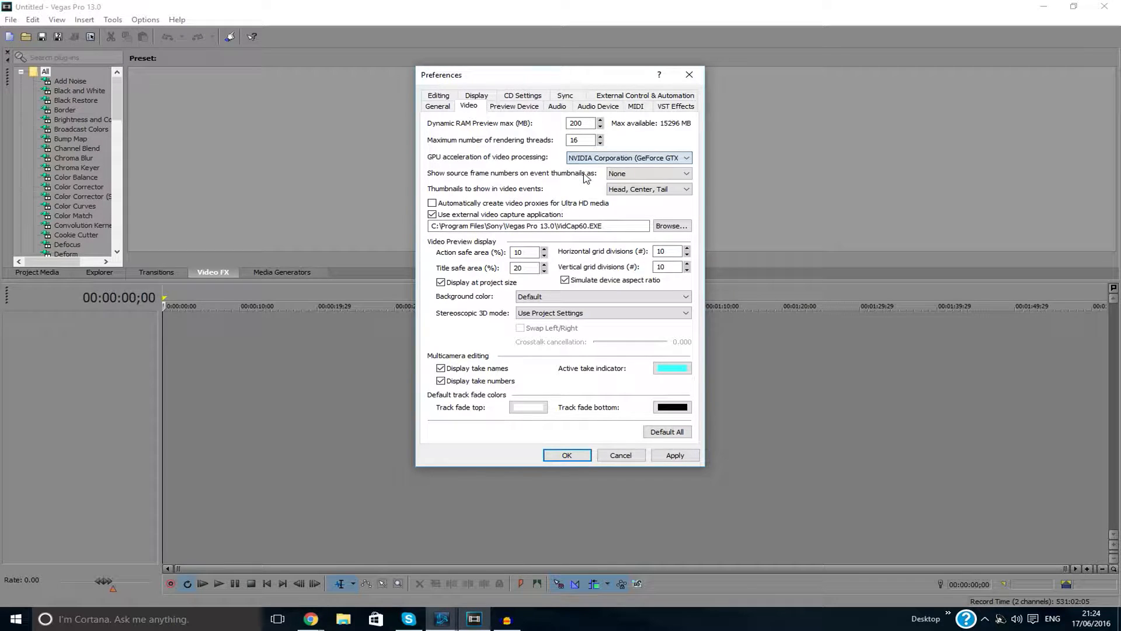
click(626, 158)
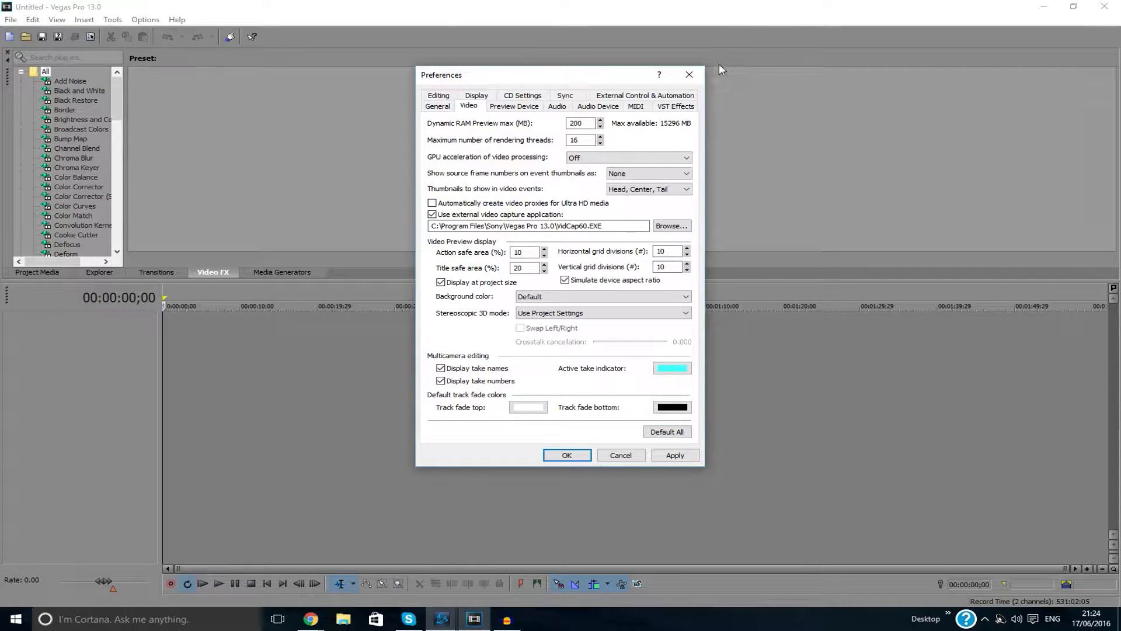
click(658, 74)
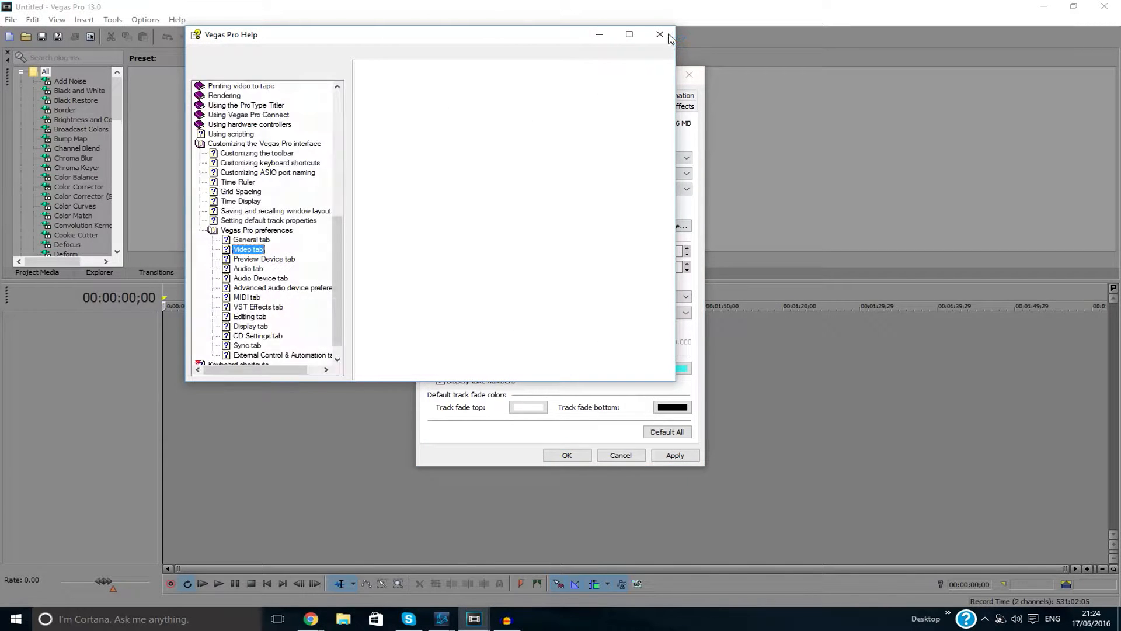
click(658, 33)
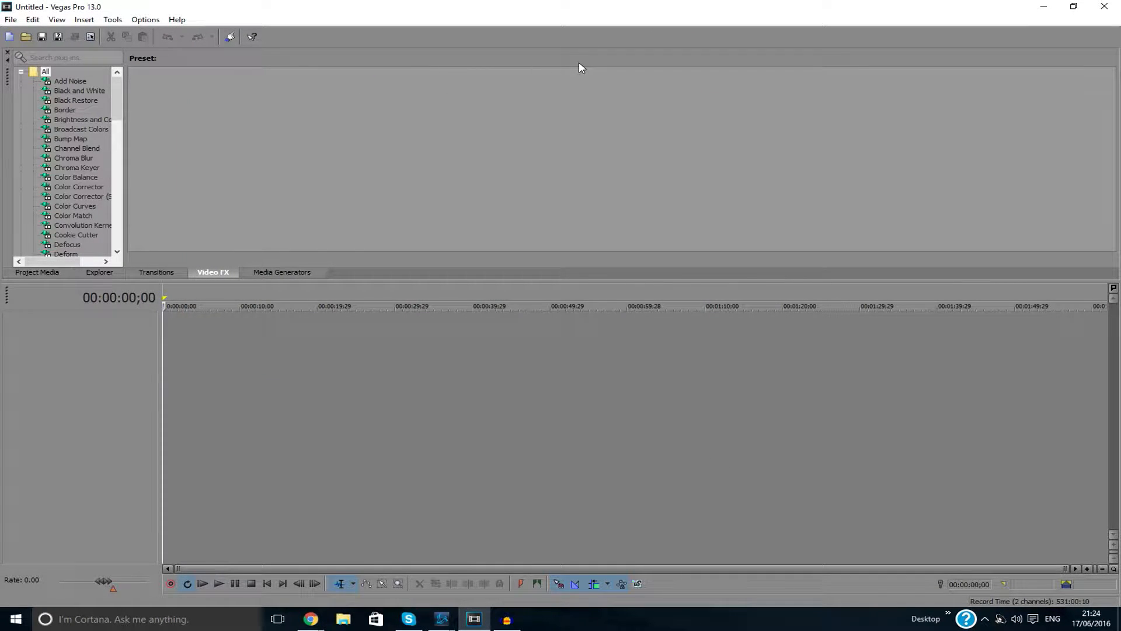